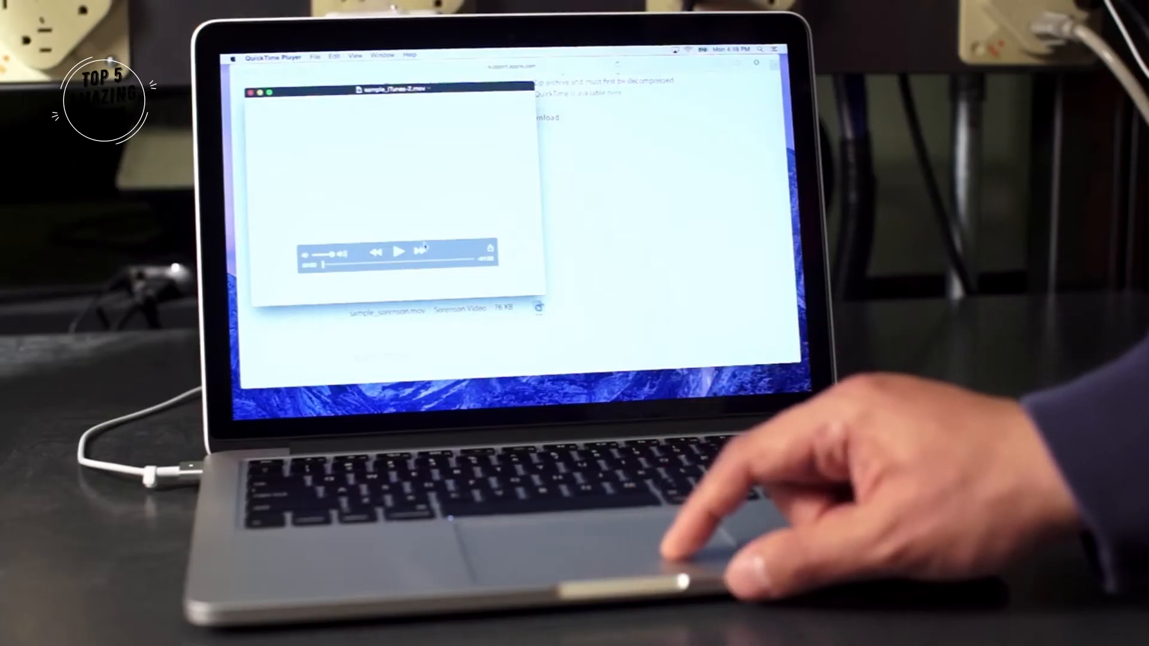
- Play the sample_iTunes.mov movie and fast-forward through it with a force-click
click(398, 252)
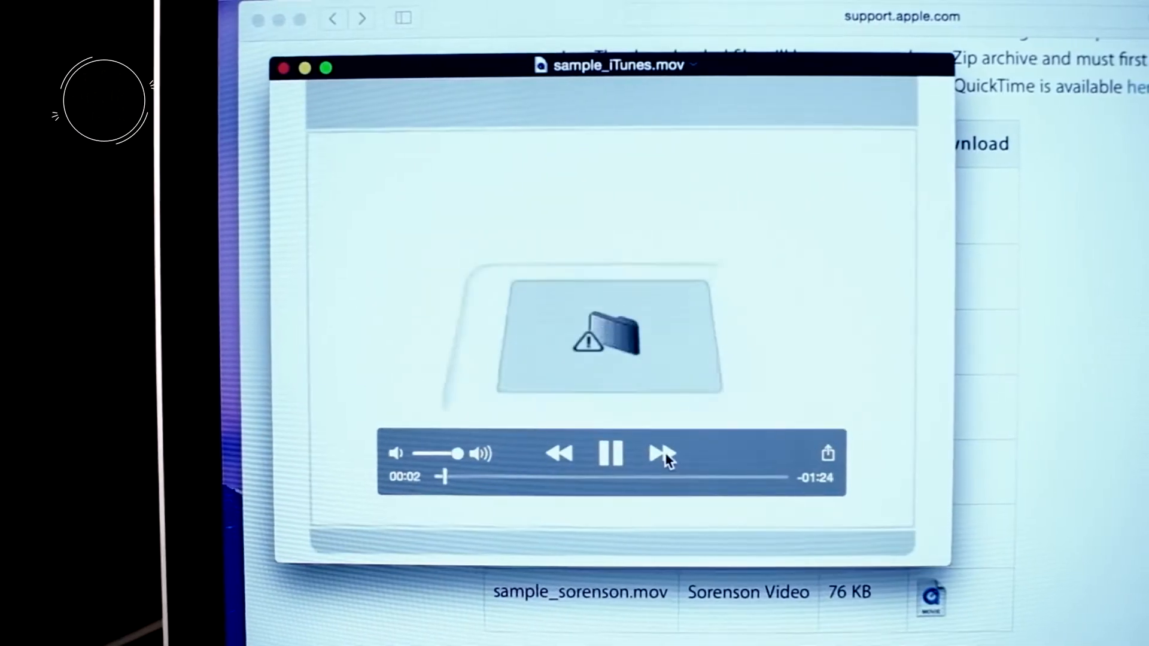
click(662, 453)
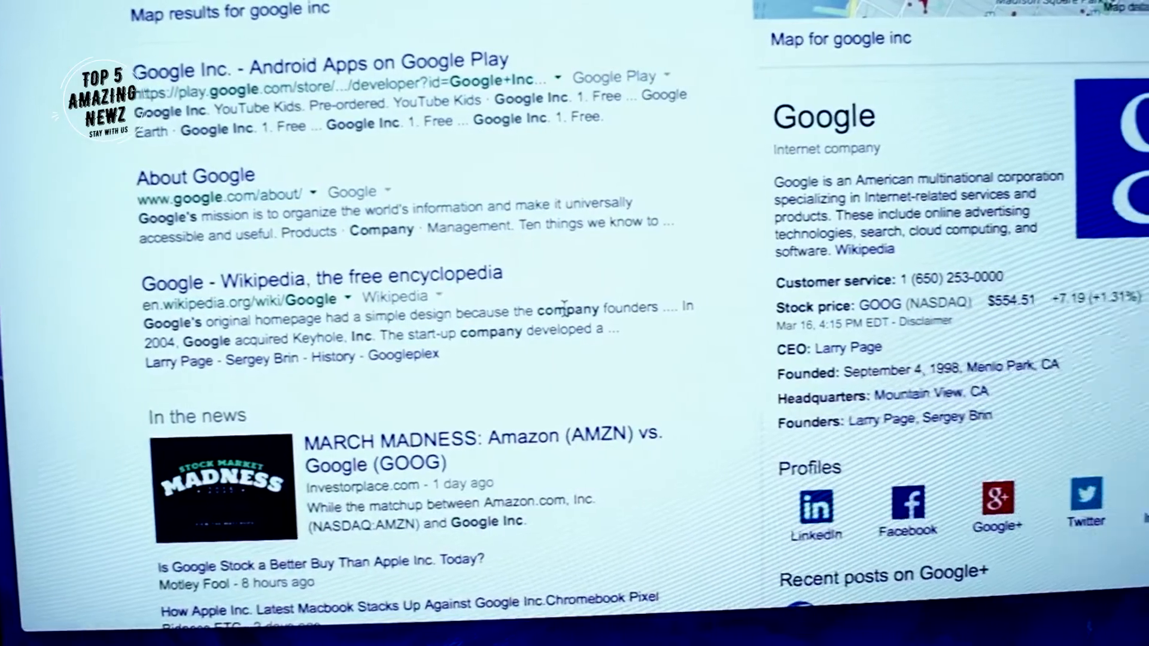
- Look up the dictionary and thesaurus definitions of the word 'company' in the search results
double_click(568, 308)
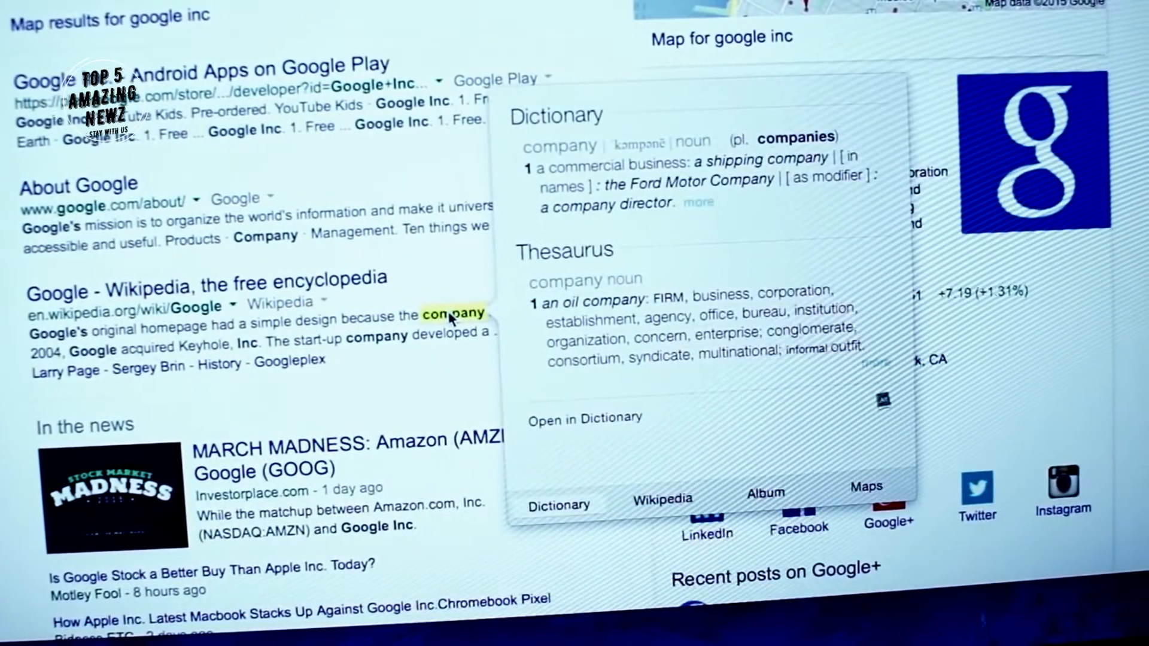